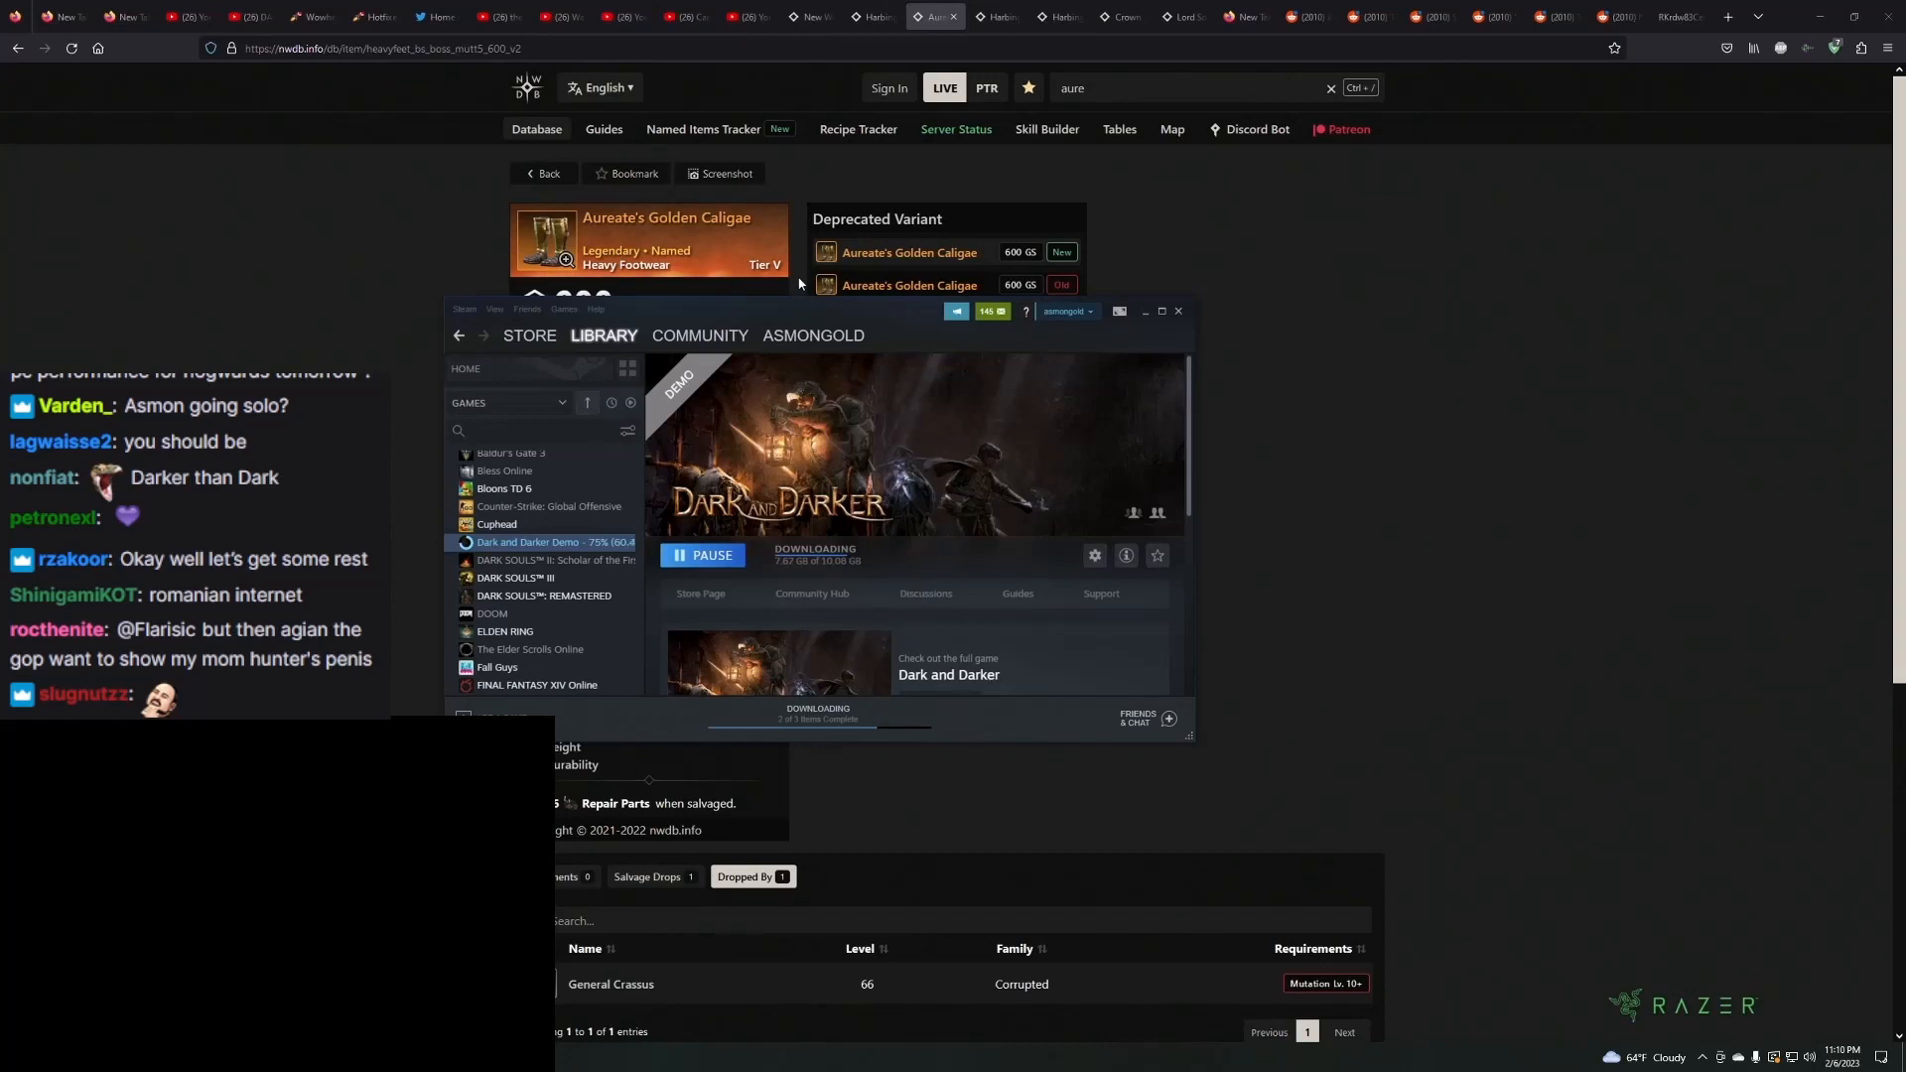
Wait in the Steam Library while the Dark and Darker Demo download nears completion.
scroll(down, 3)
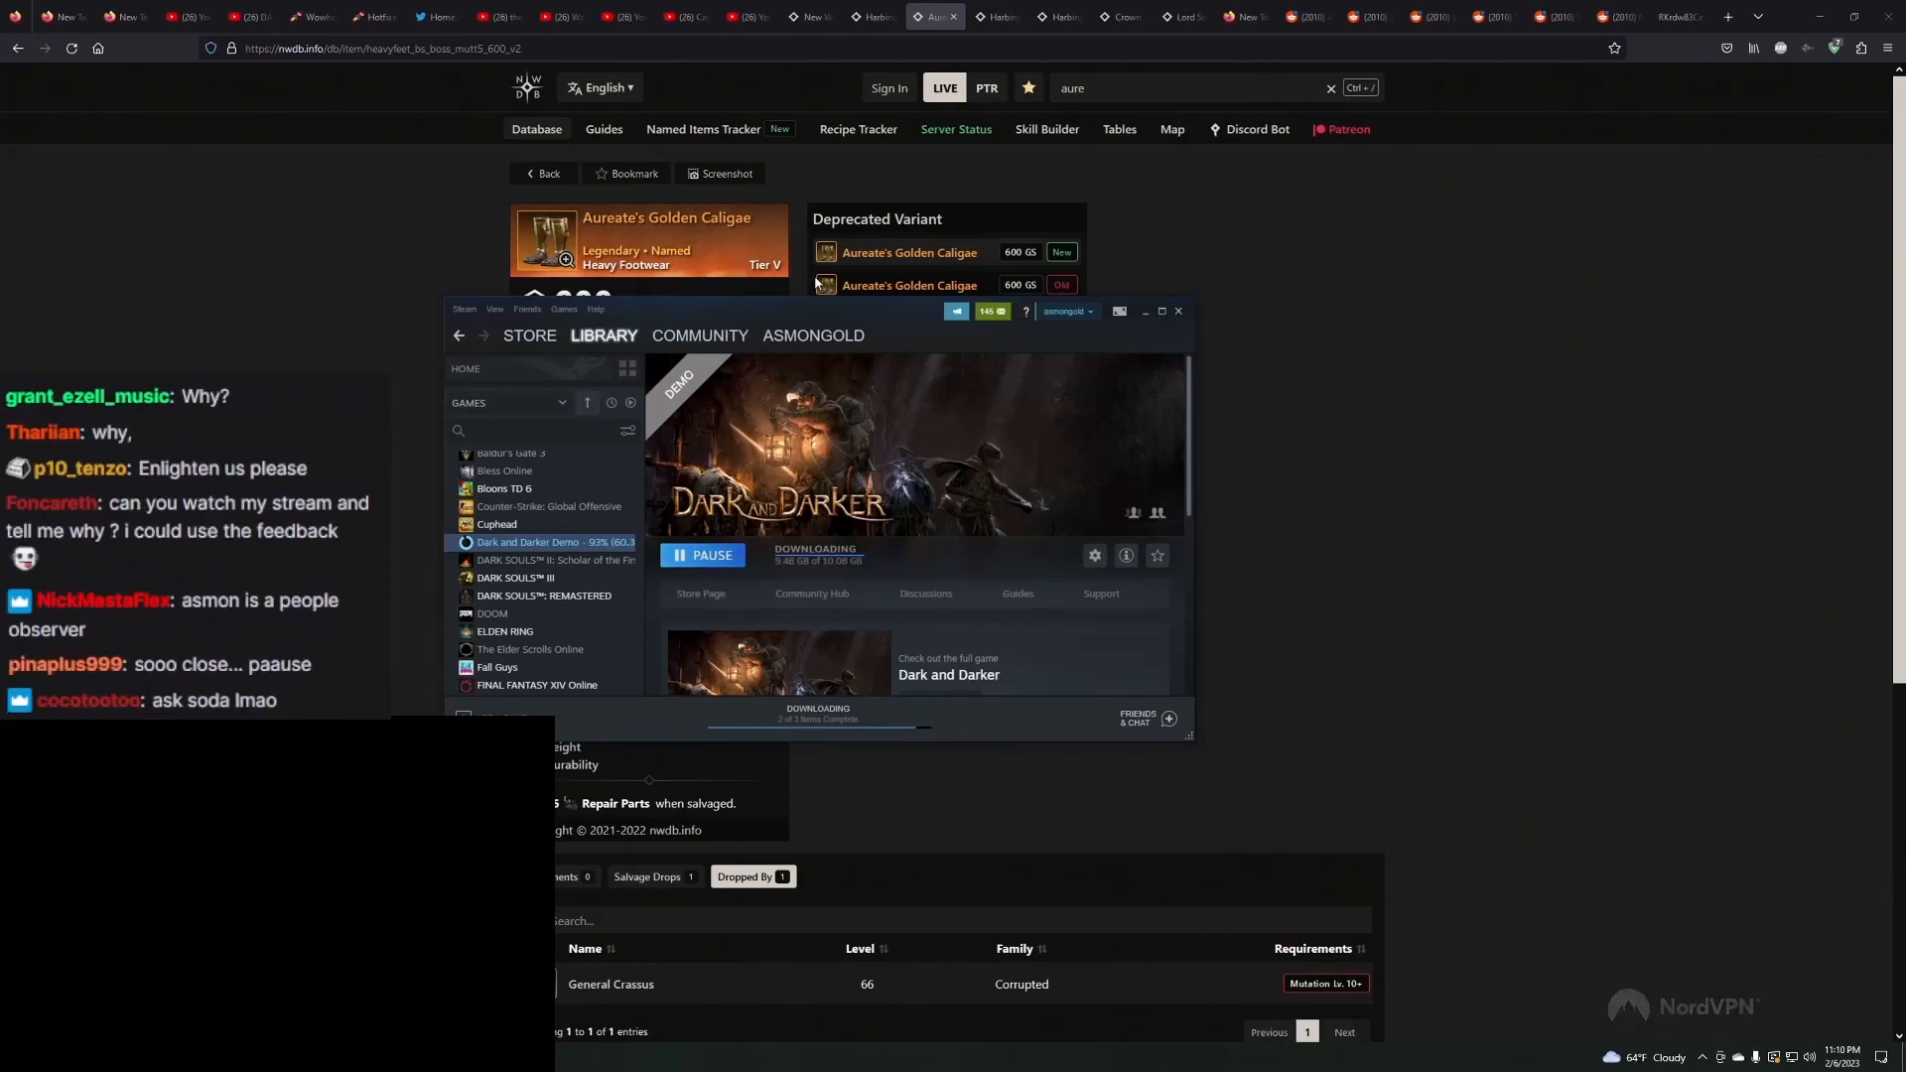
mouse_move(831, 310)
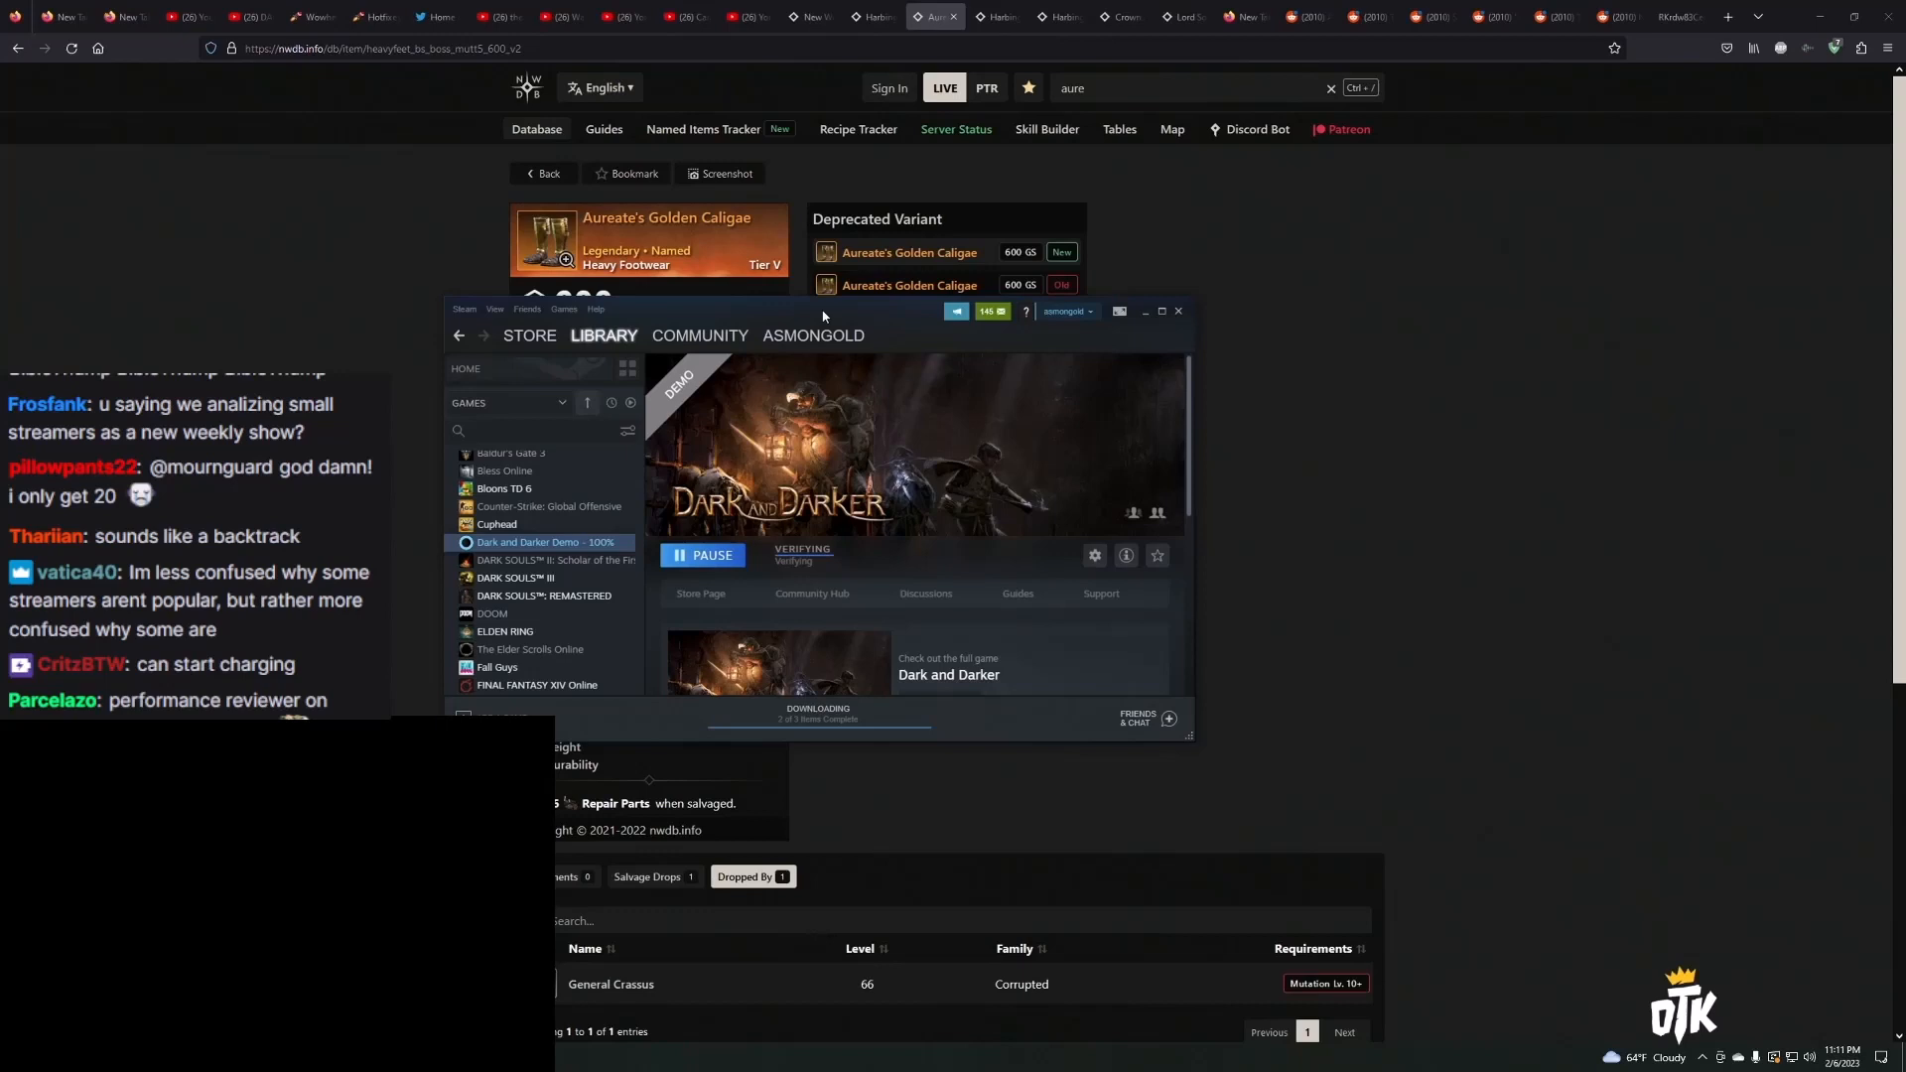
Wait for Steam to verify the Dark and Darker Demo until Play becomes available.
scroll(down, 3)
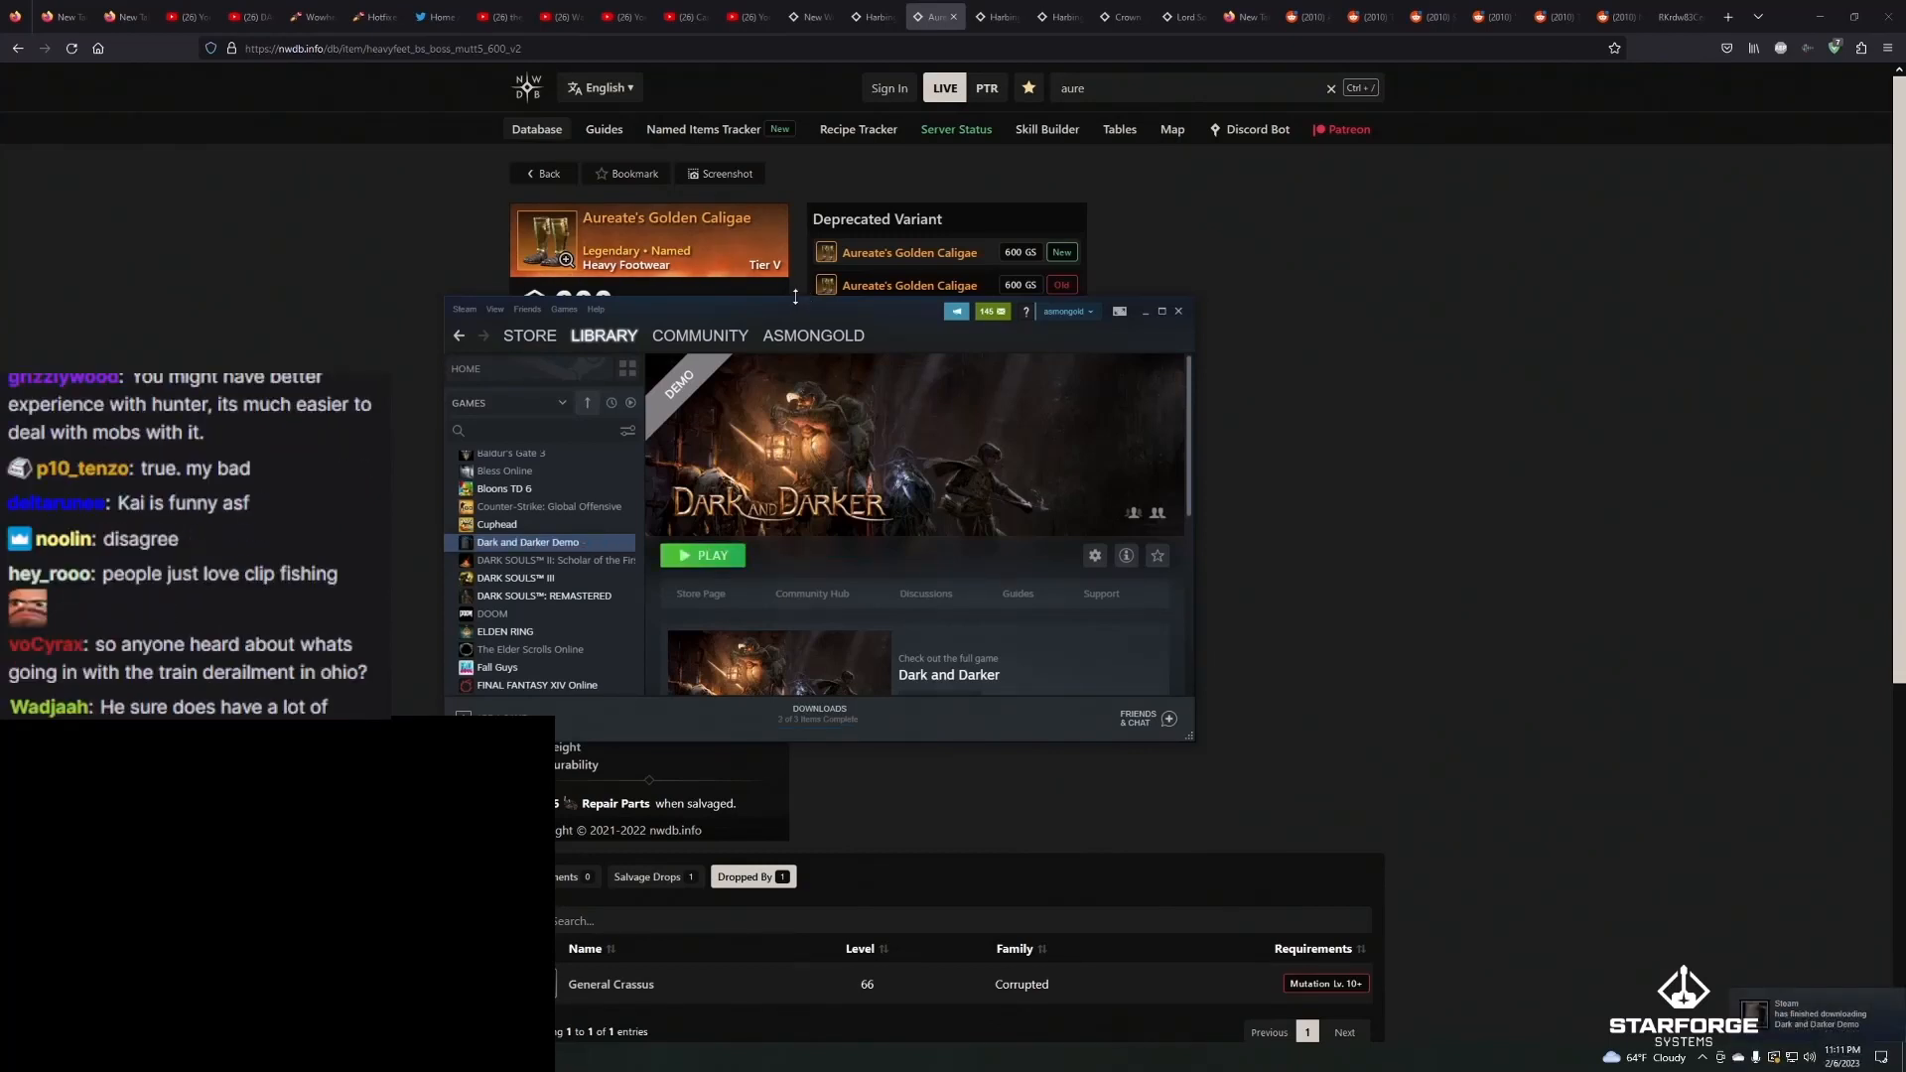
scroll(down, 3)
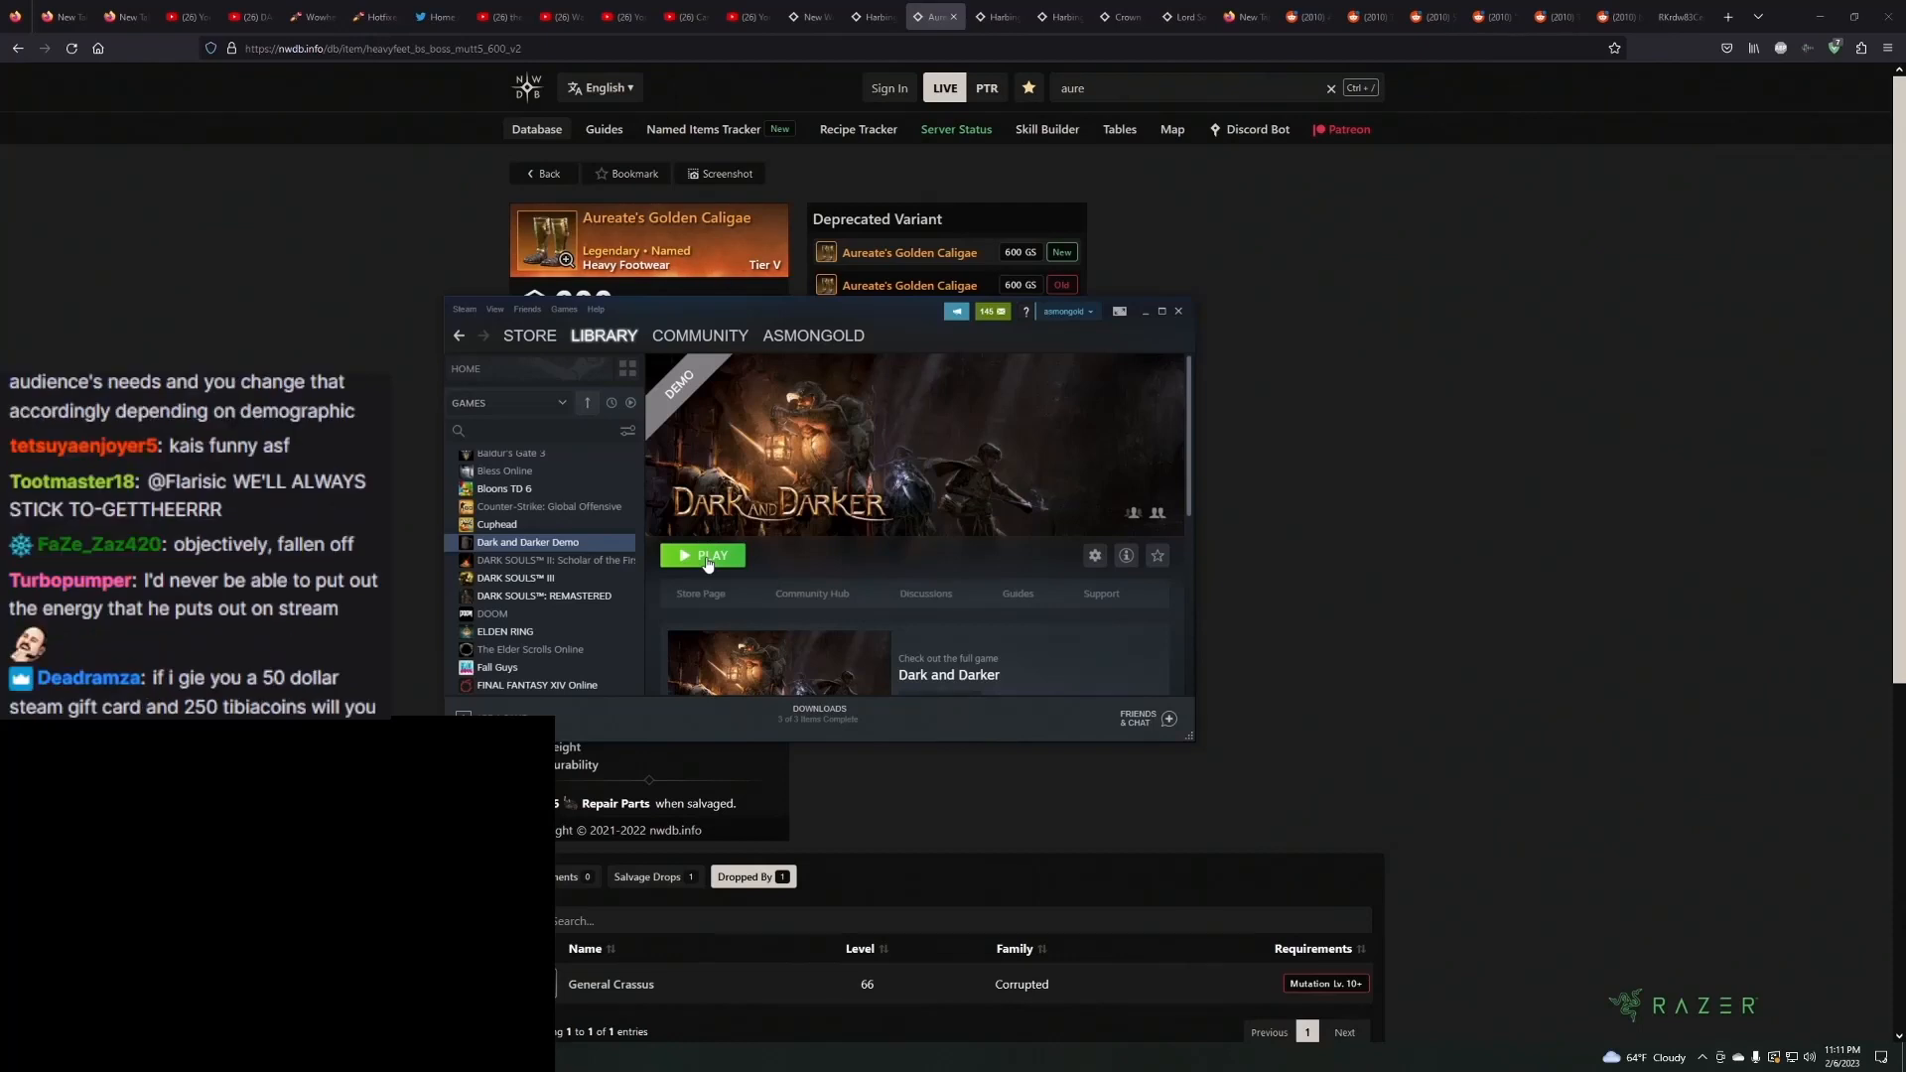
Launch the Dark and Darker Demo from its Steam Library page.
click(707, 556)
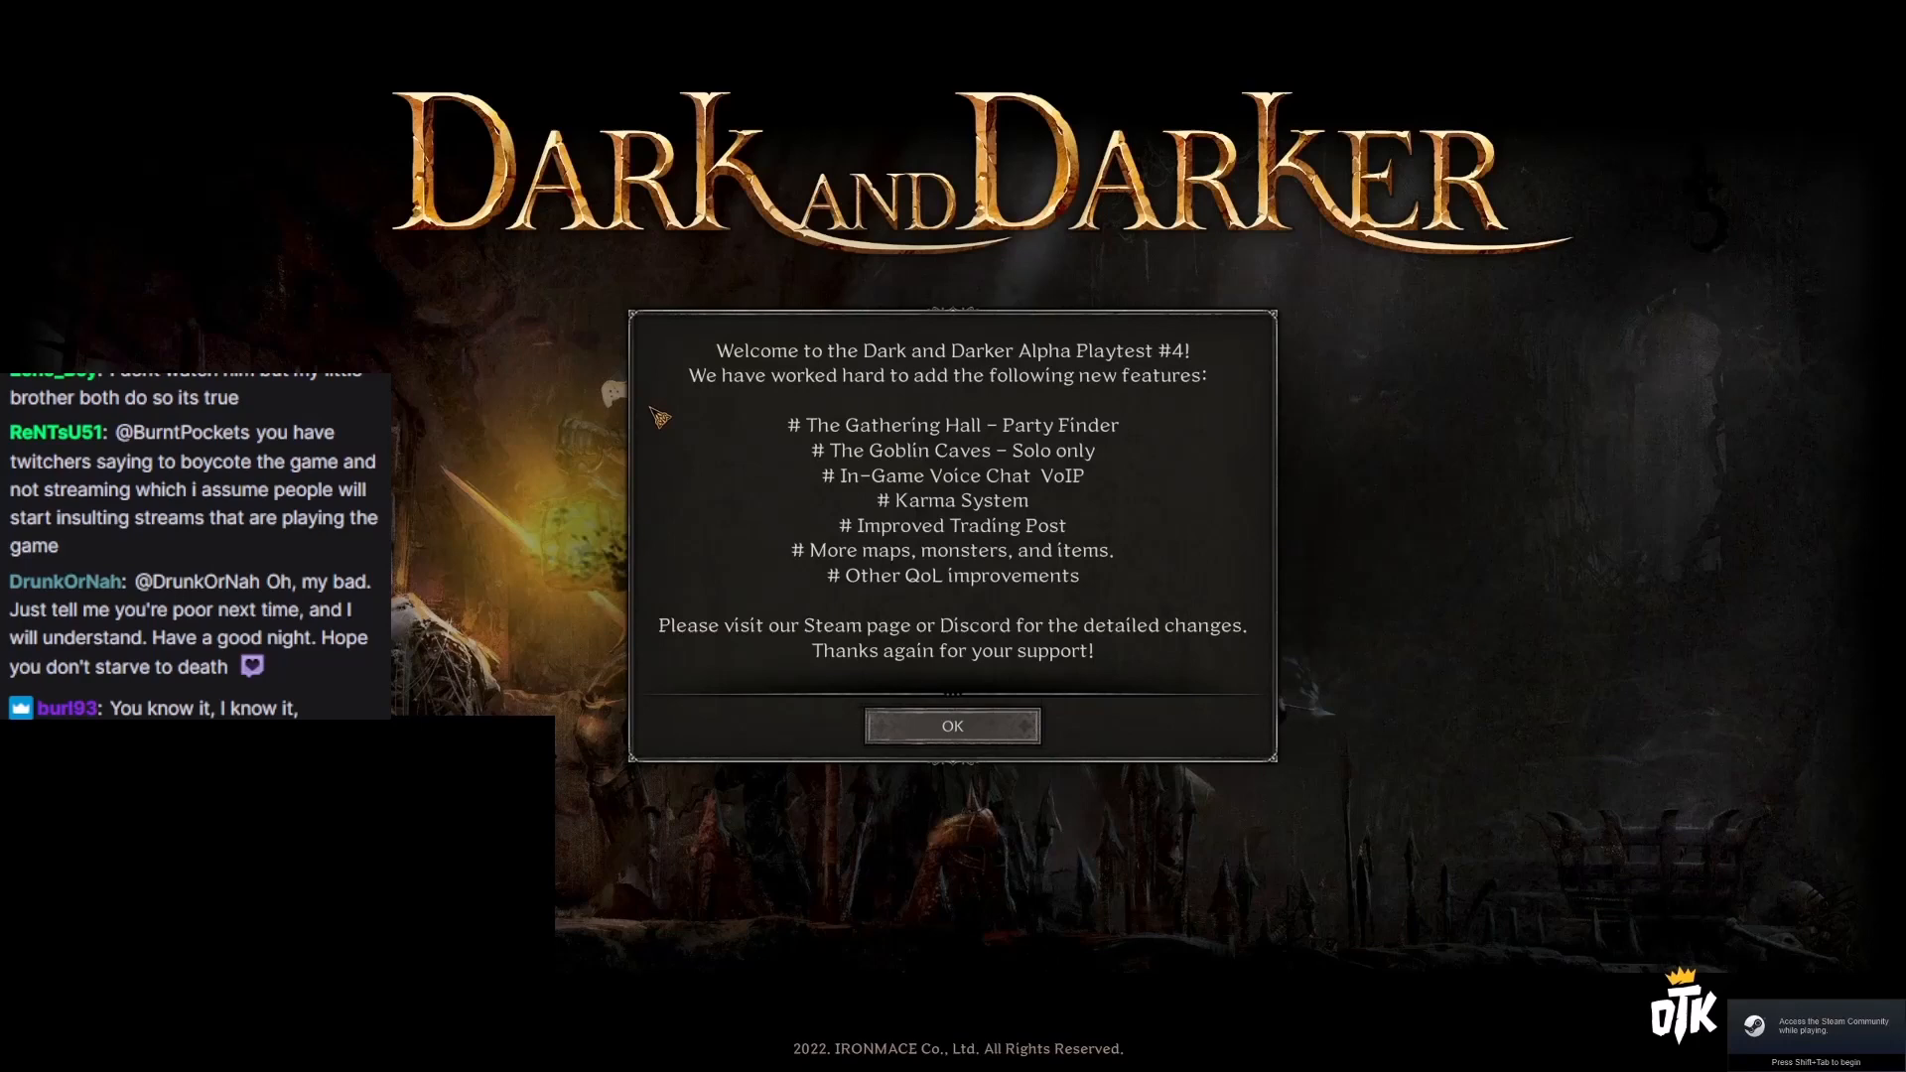
Dismiss the Alpha Playtest #4 welcome notice and select the Barbarian class.
click(951, 726)
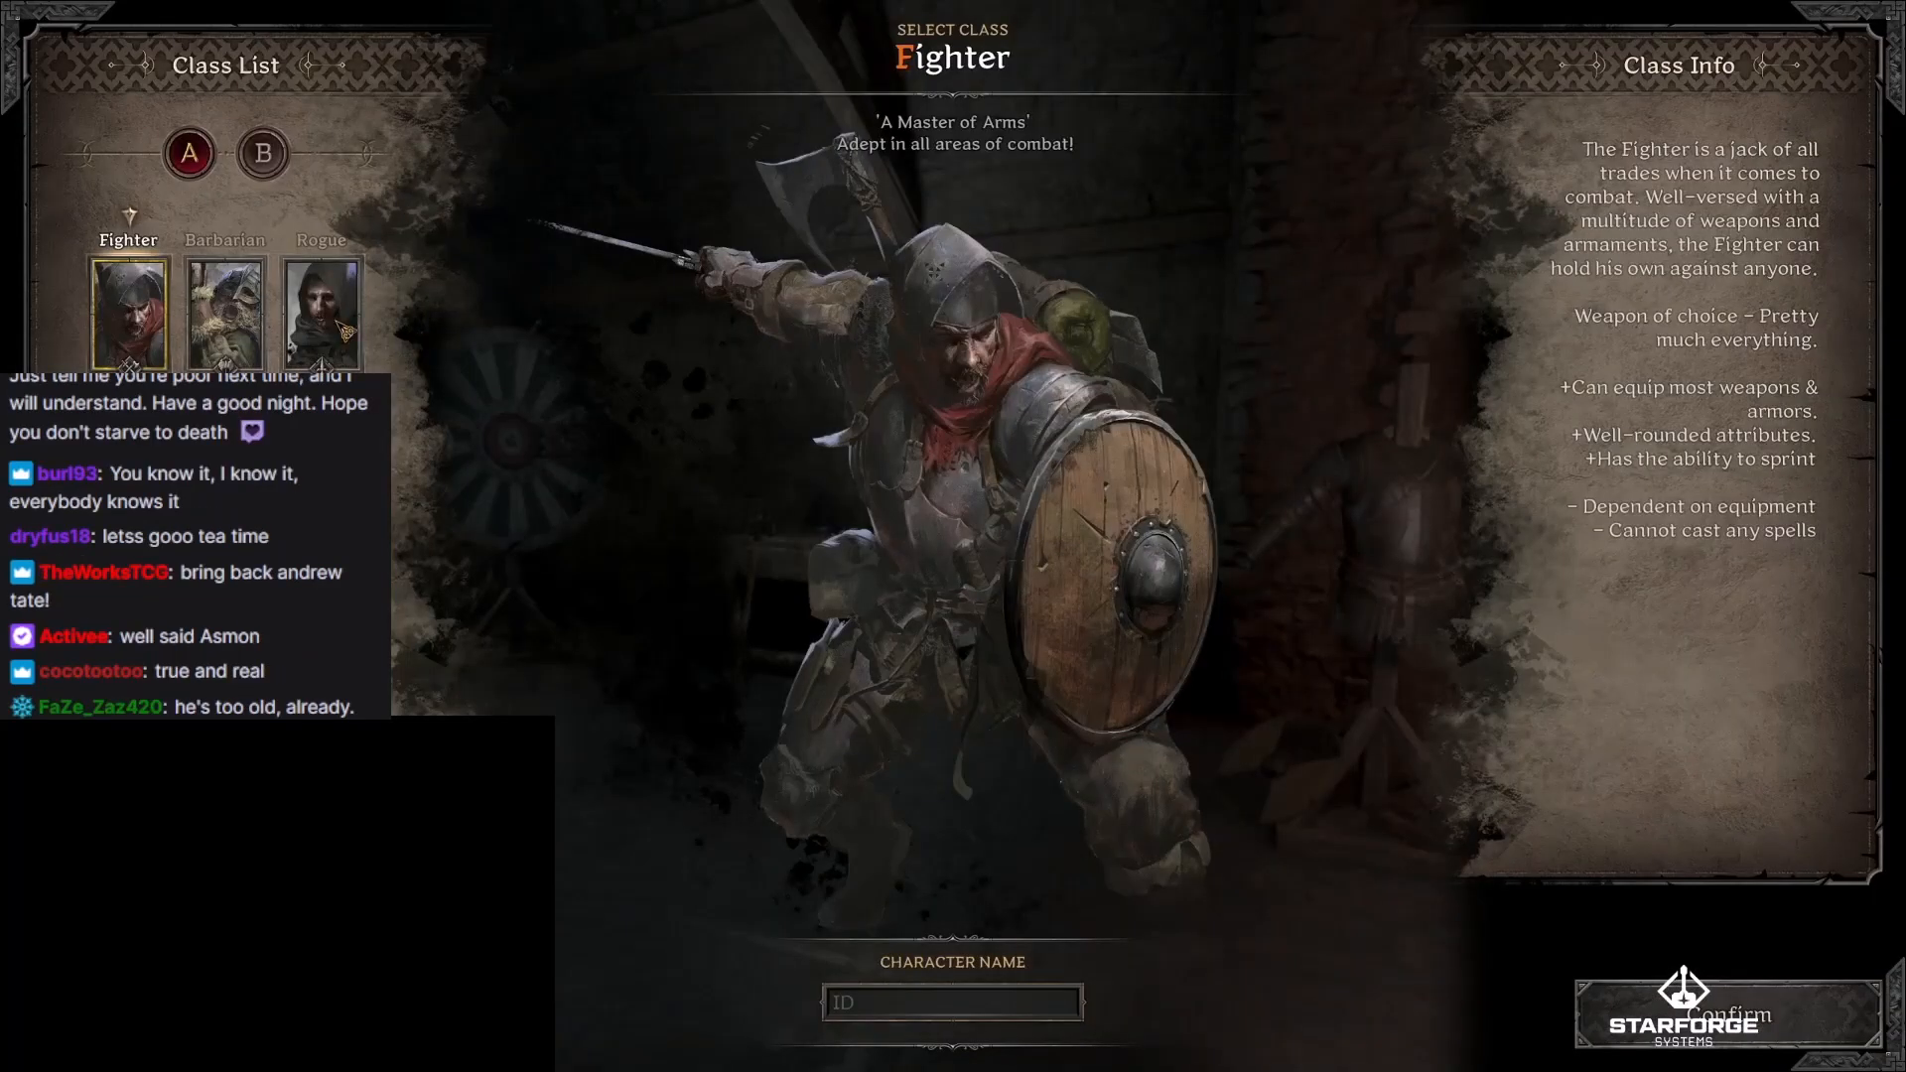
click(225, 313)
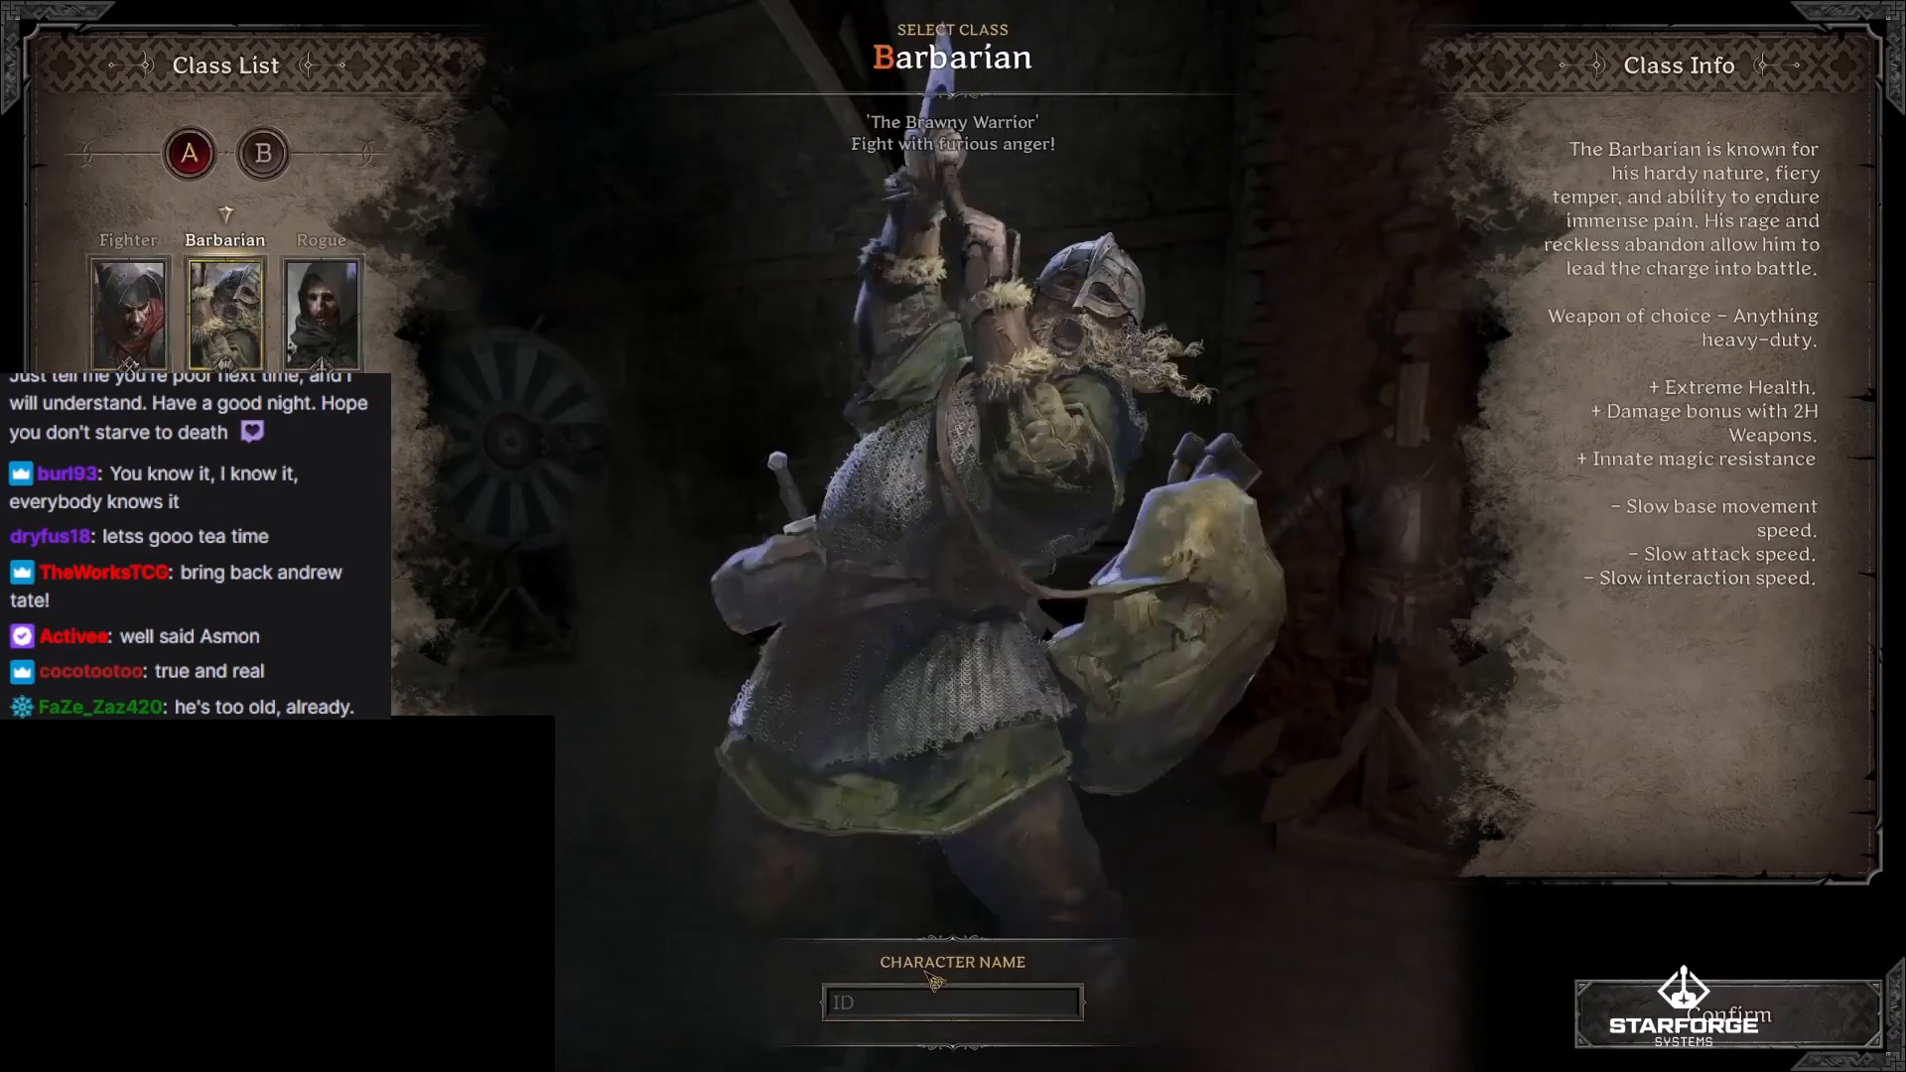